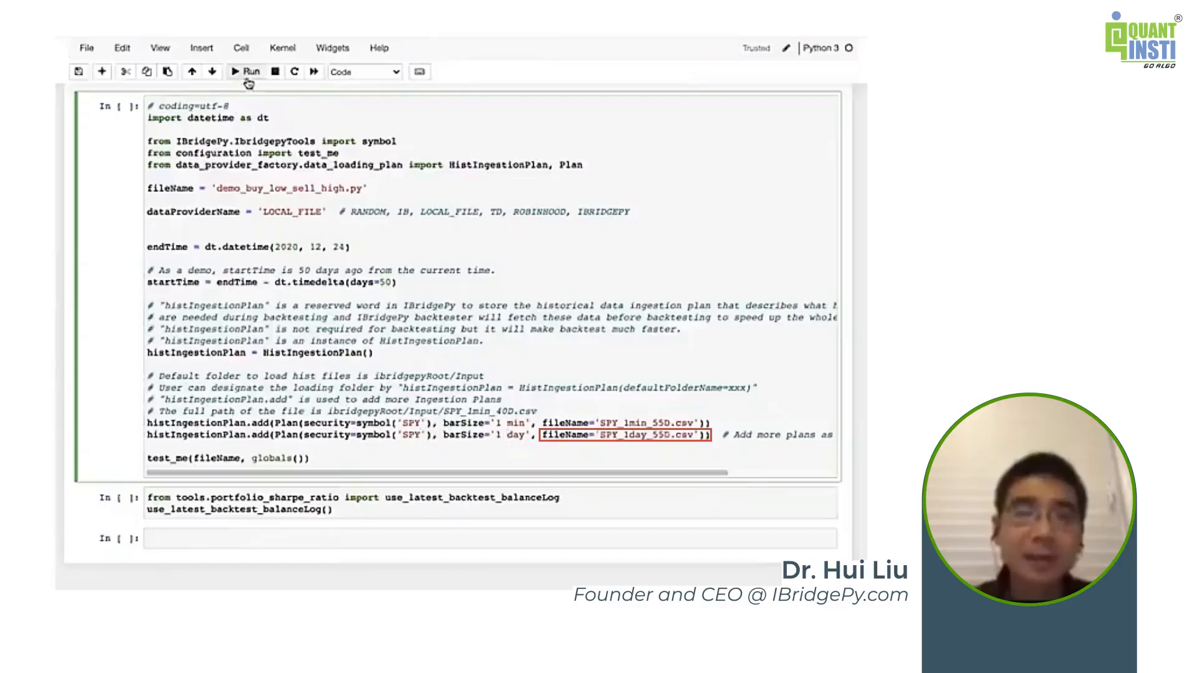
Run the backtest cell to print the trade log, Sharpe ratio near 2.56 and portfolio chart.
left_click(246, 71)
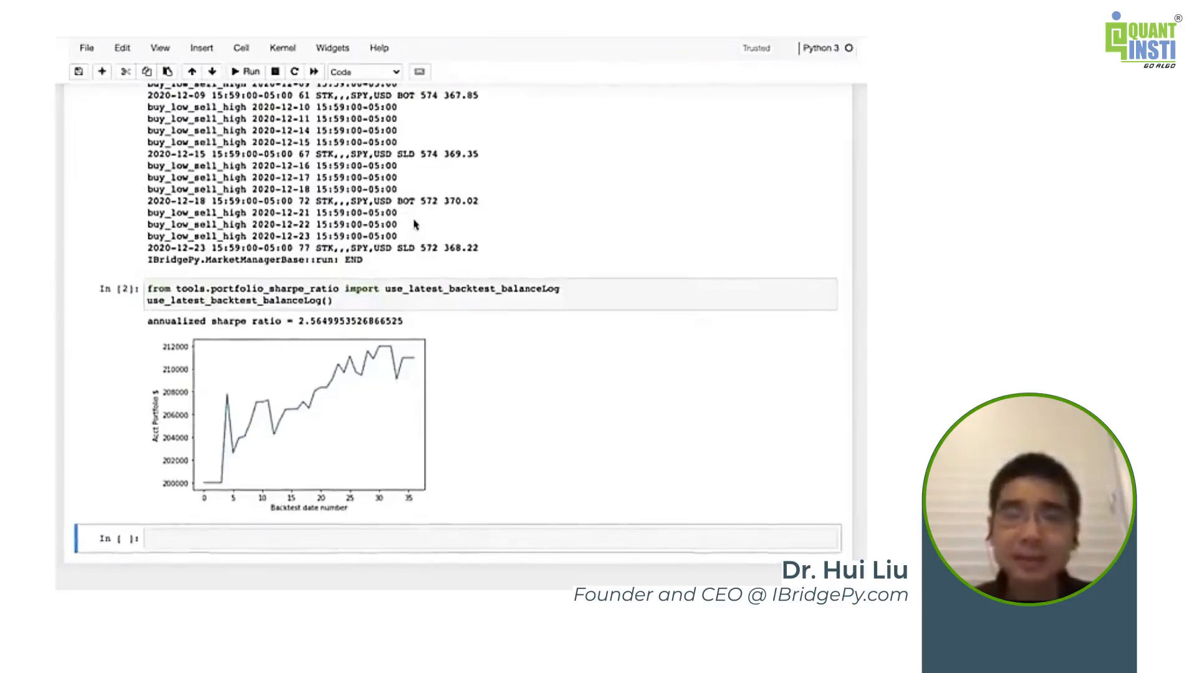
scroll("down", 3)
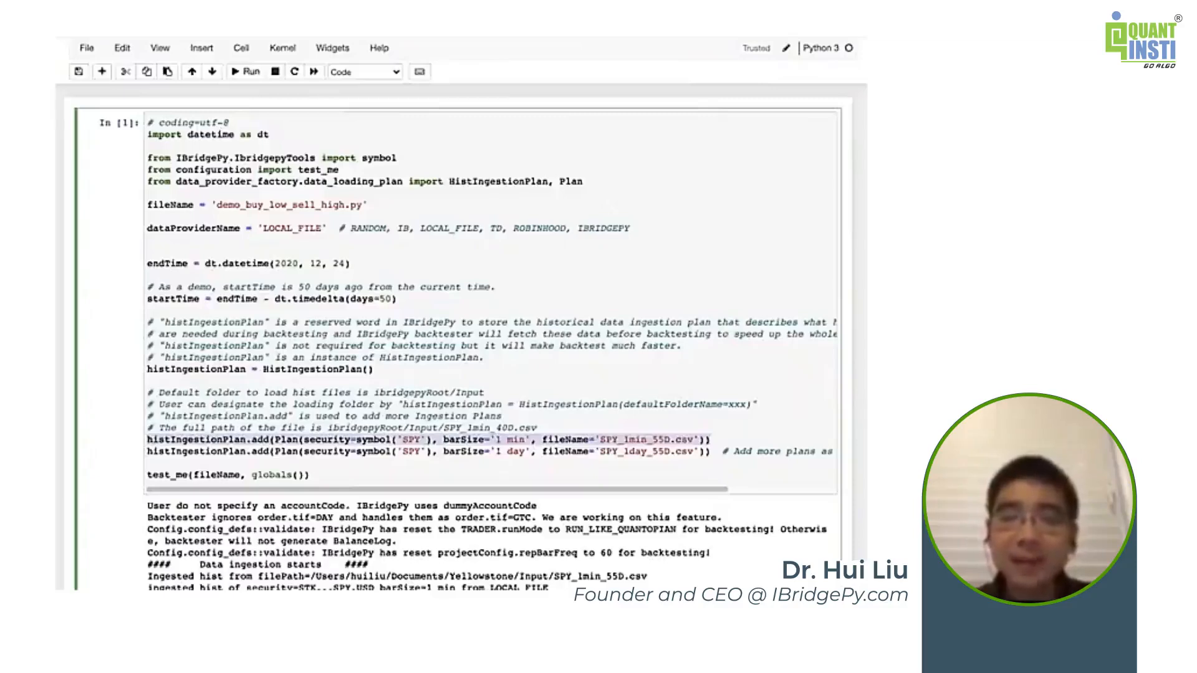
Scroll to the histIngestionPlan lines where the 1-minute SPY plan uses simulatedByDailyBars.
scroll("down", 3)
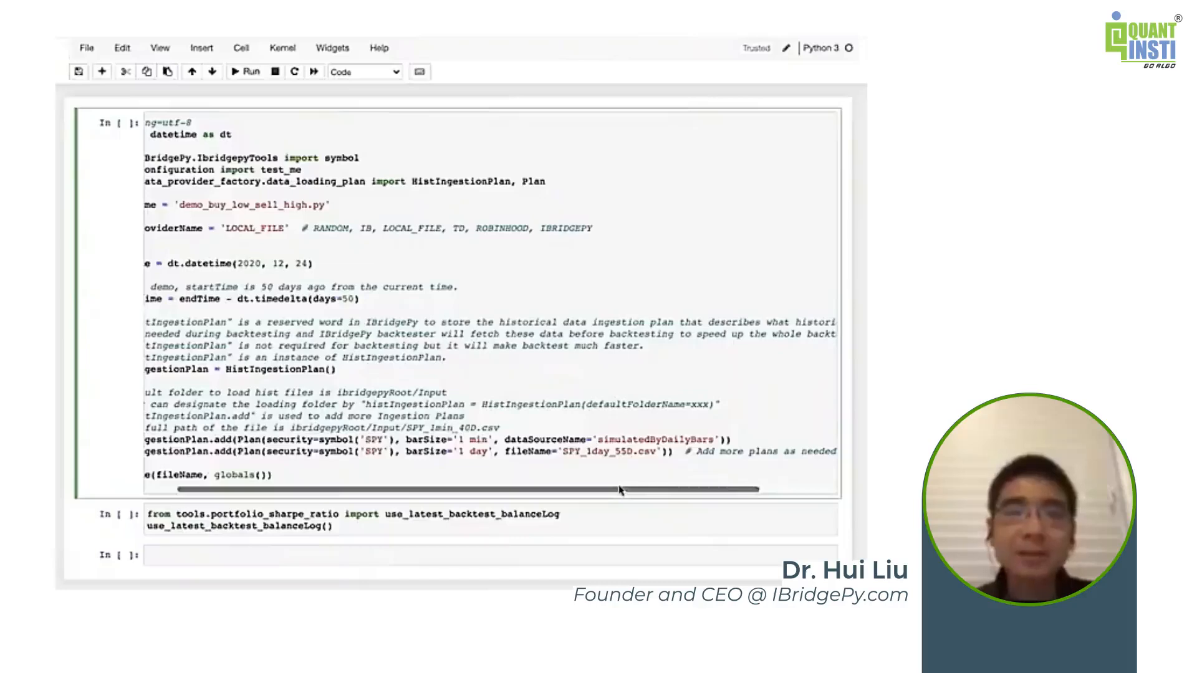
scroll("left", 3)
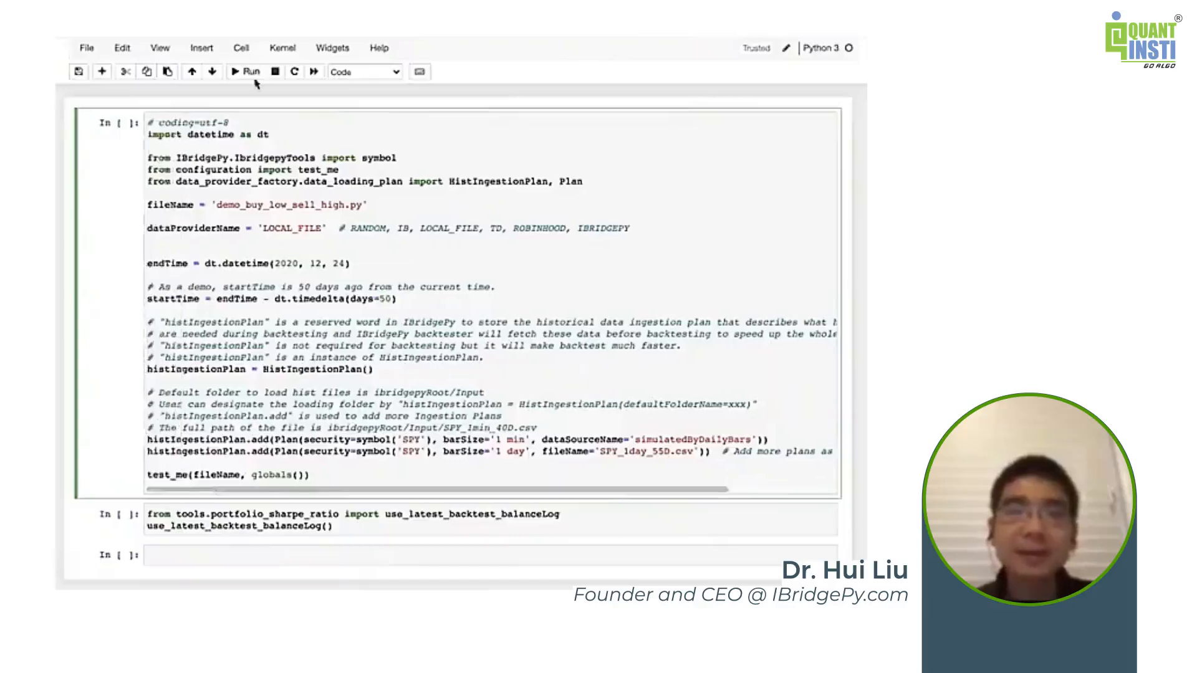